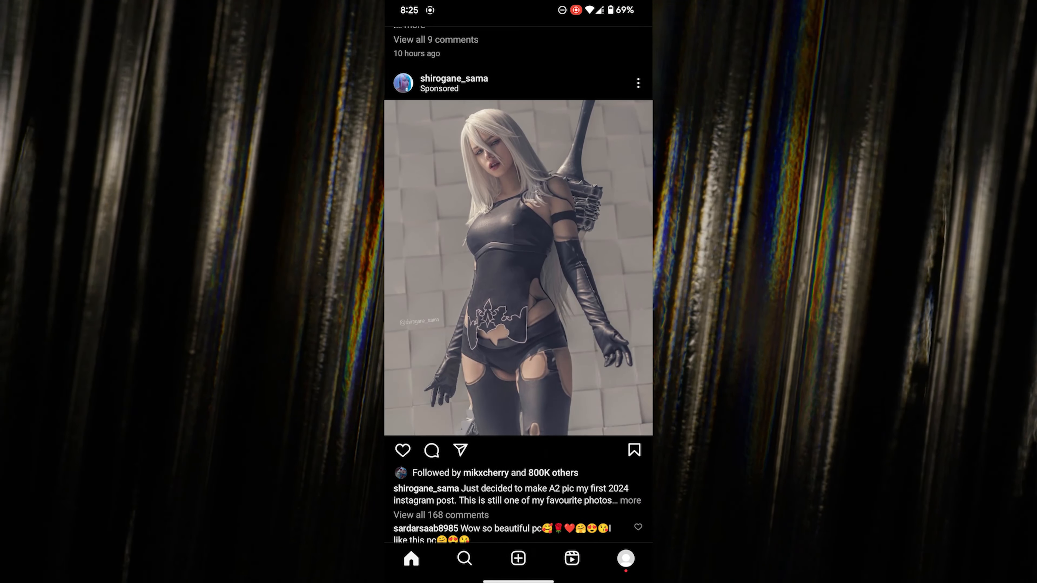
# Step: Like the sponsored cosplay post and return to the phone's home screen
pyautogui.doubleClick(518, 268)
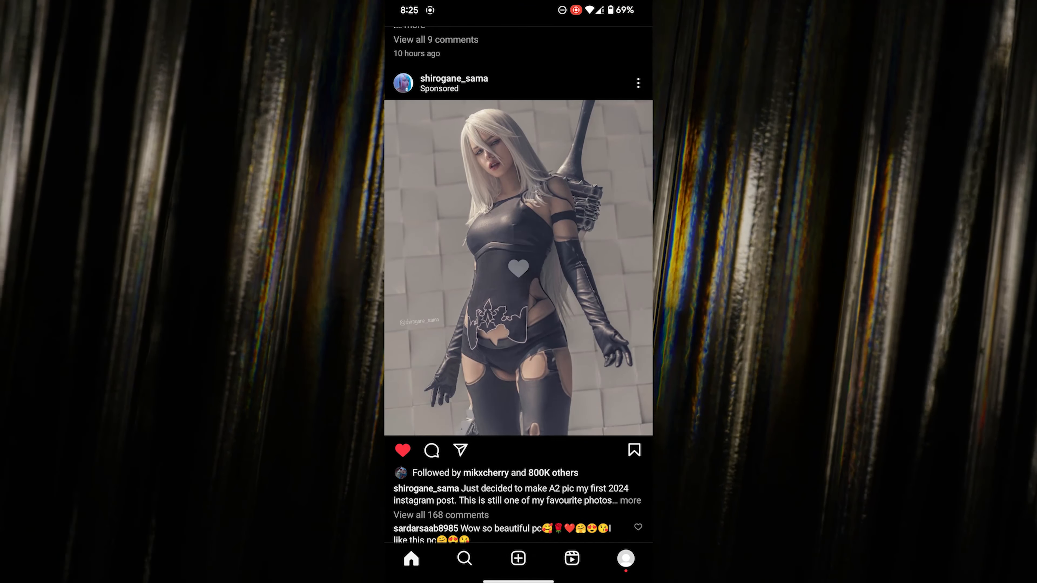
pyautogui.click(637, 83)
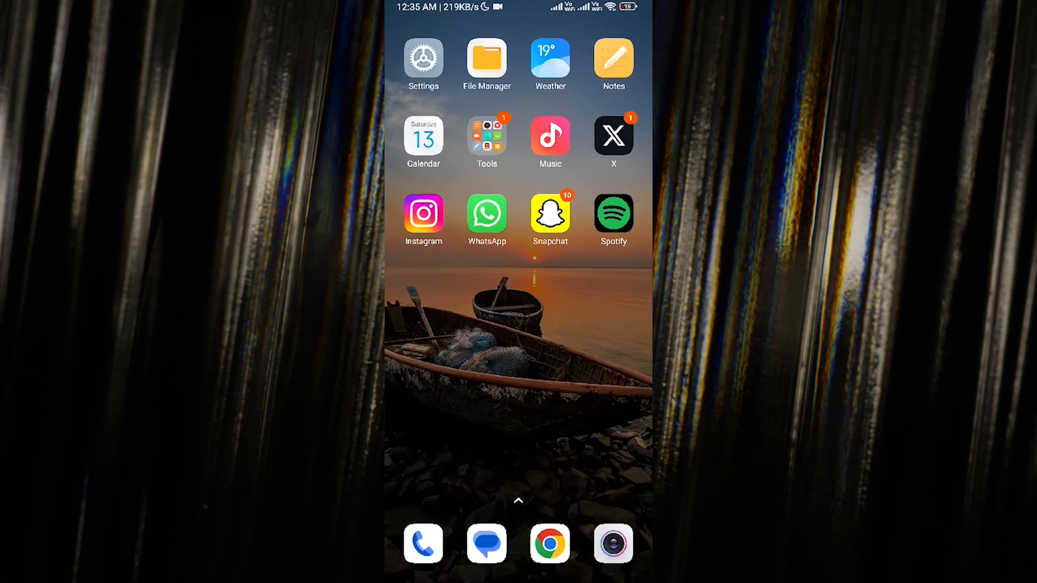
# Step: Copy the share link of cristiano's car selfie post from Instagram
pyautogui.click(423, 213)
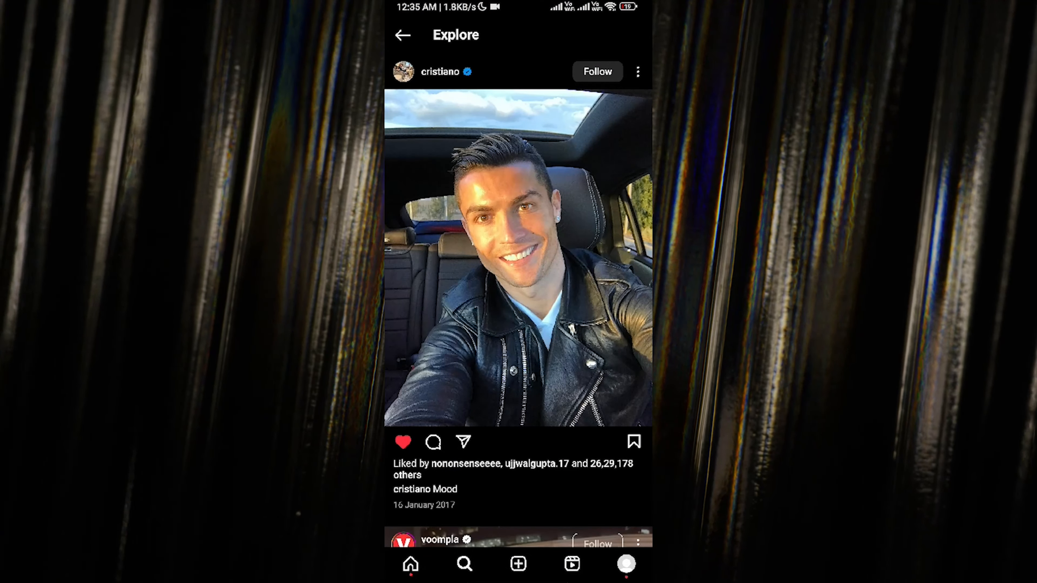
pyautogui.click(464, 441)
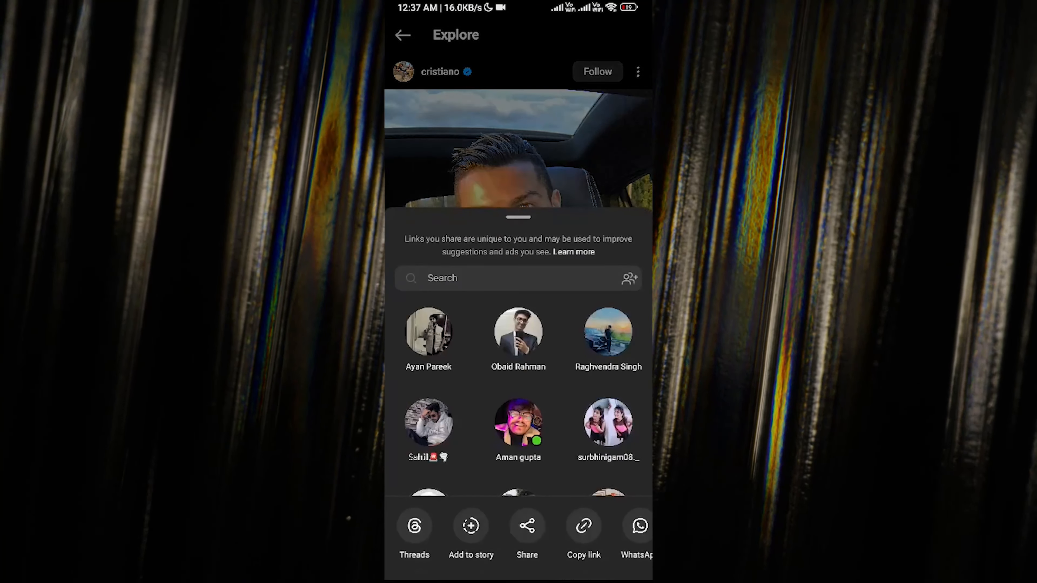
pyautogui.click(583, 525)
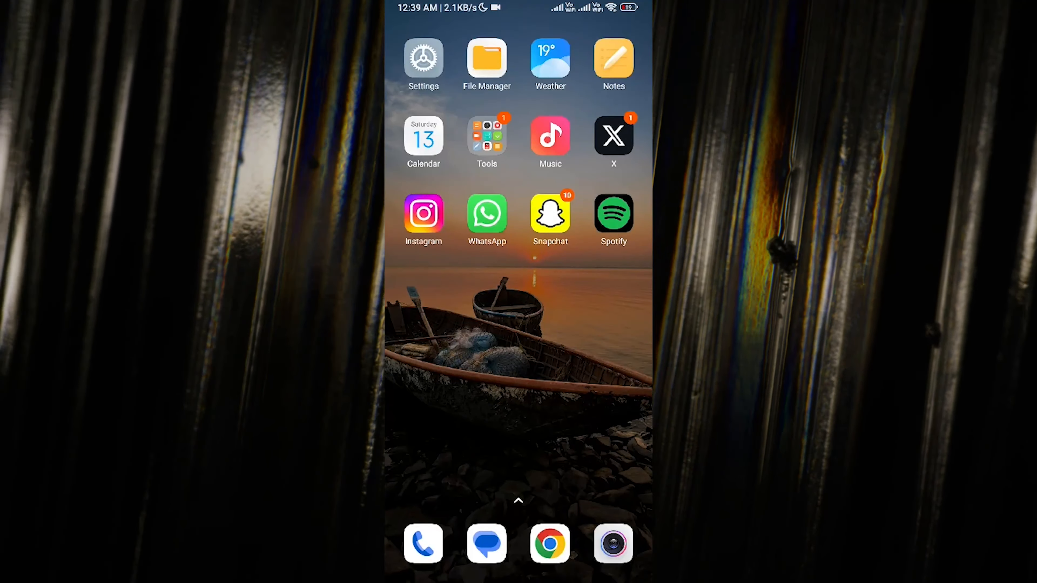
# Step: In Chrome, choose the snapinsta.app result from the 'insta save' Google search
pyautogui.click(549, 544)
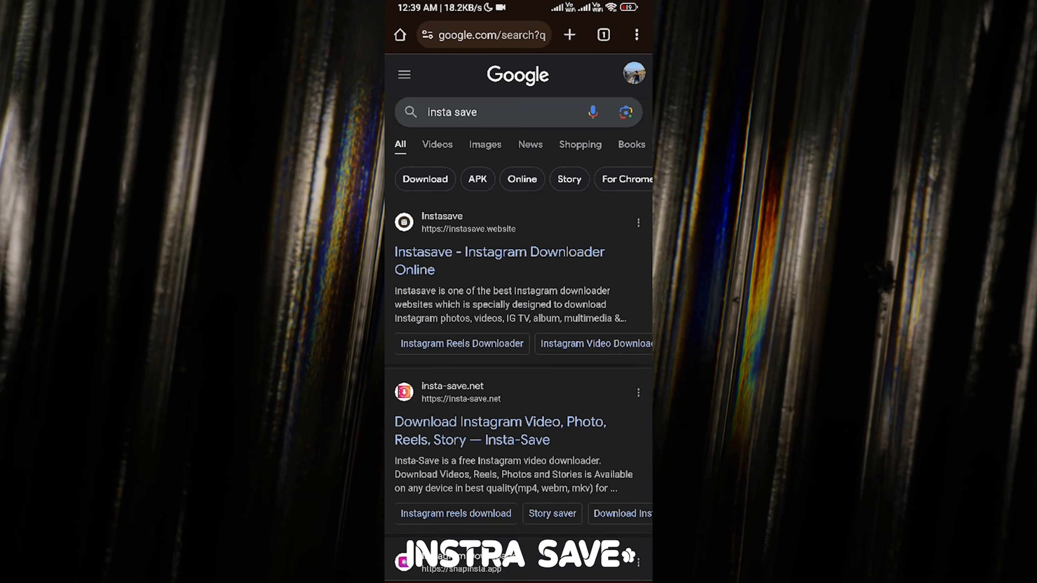
pyautogui.scroll(-3)
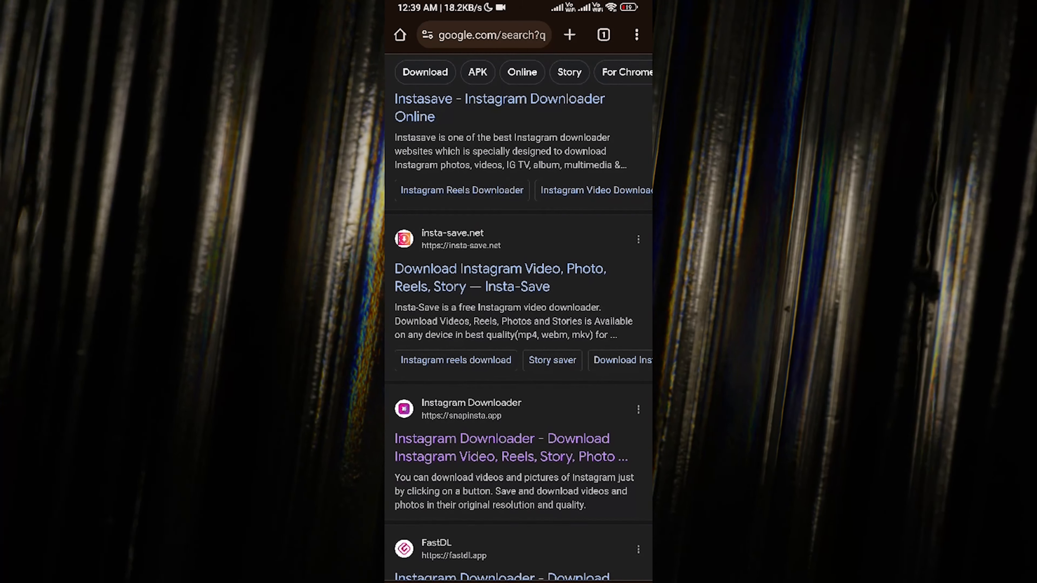
pyautogui.click(471, 438)
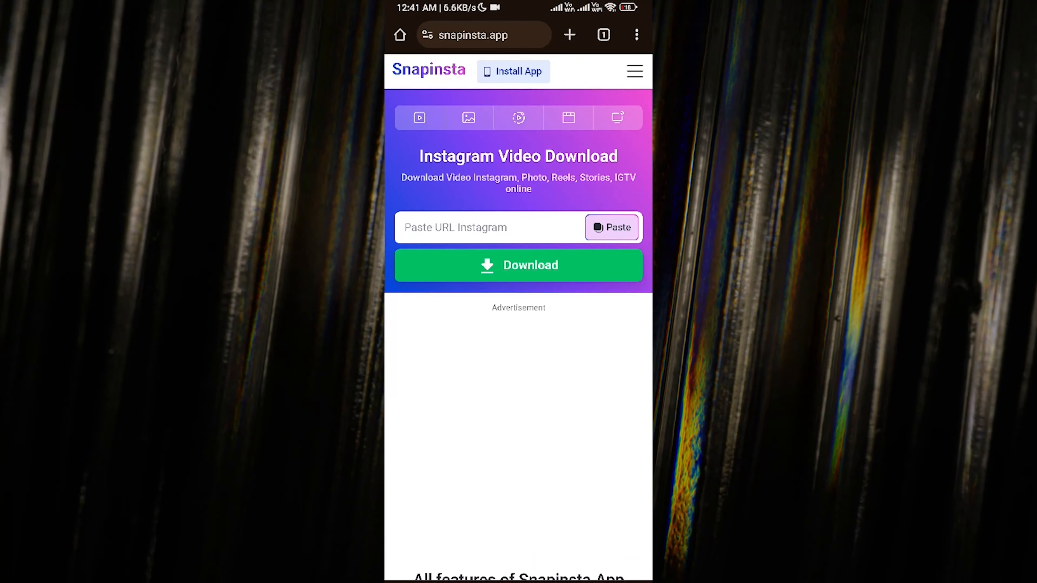
# Step: Paste the copied link into Snapinsta, download cristiano's photo with confirmation, and return home
pyautogui.click(611, 227)
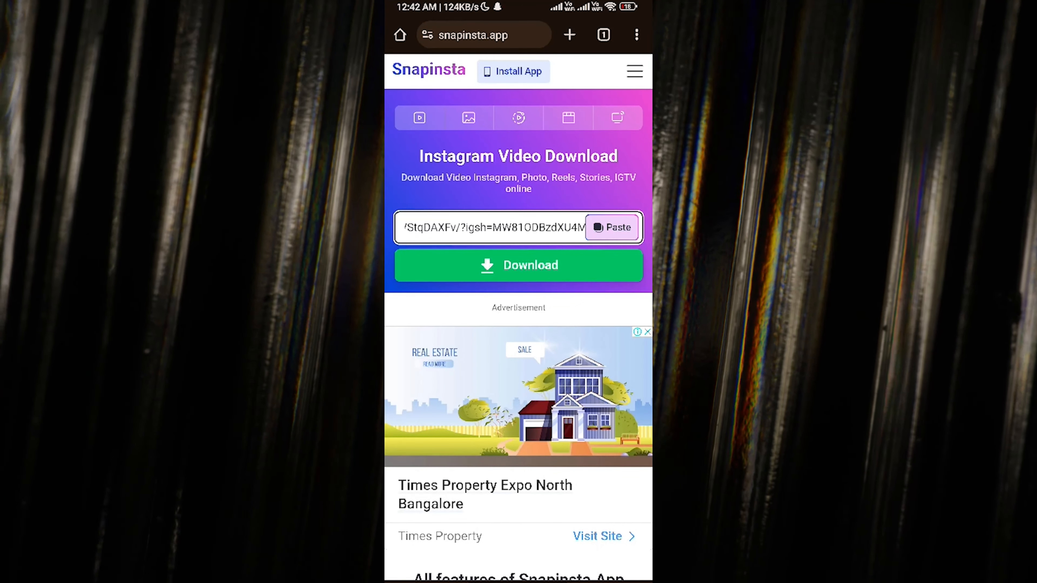
pyautogui.scroll(-3)
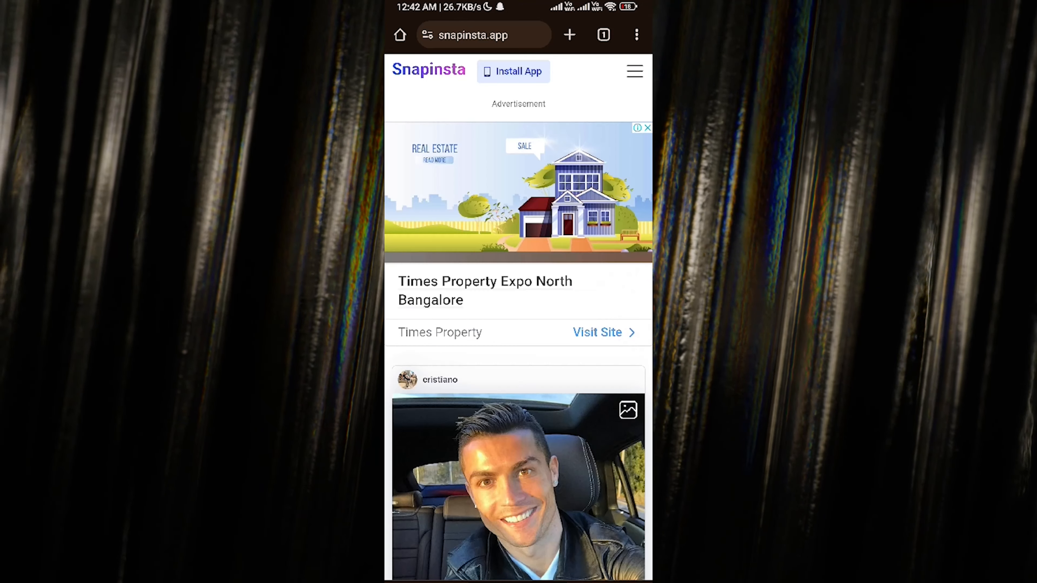
pyautogui.scroll(-3)
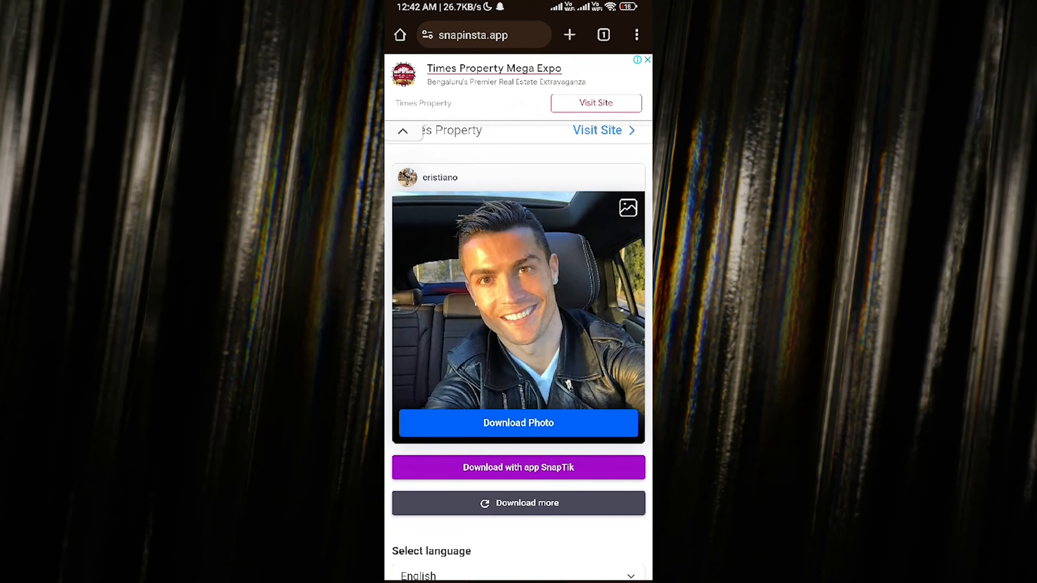
pyautogui.click(518, 423)
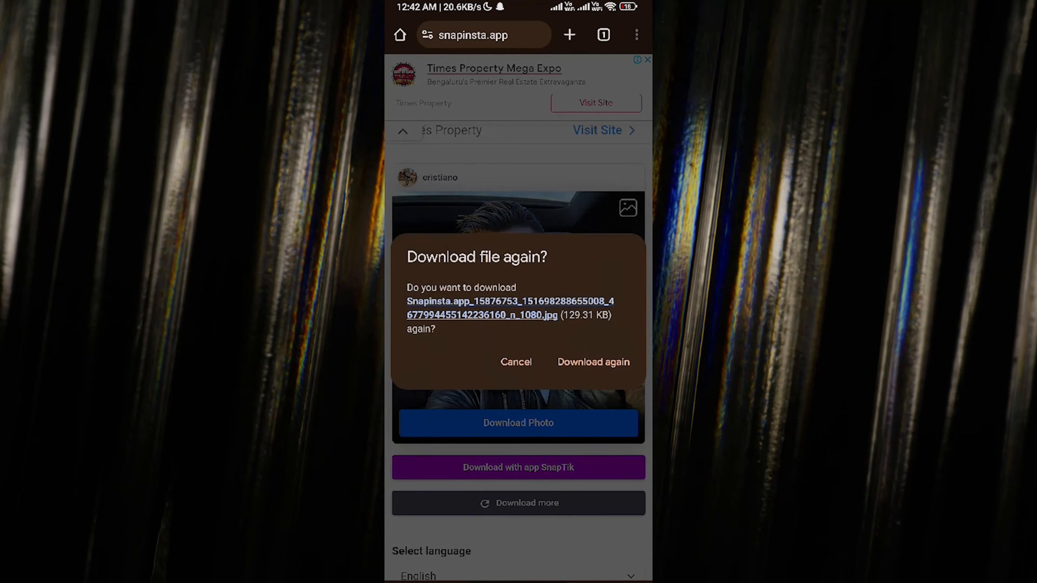
pyautogui.click(594, 362)
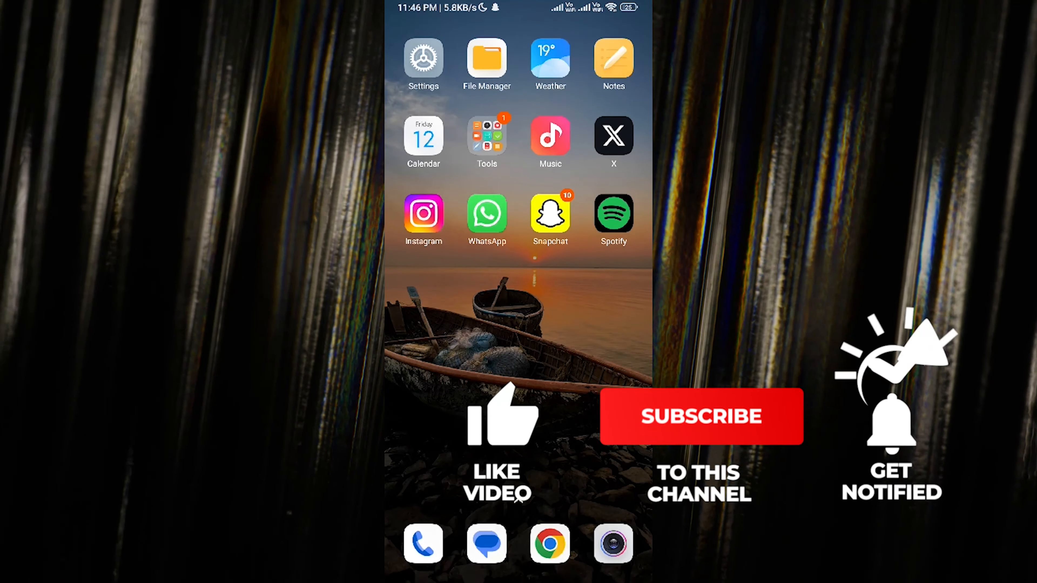
pyautogui.click(493, 424)
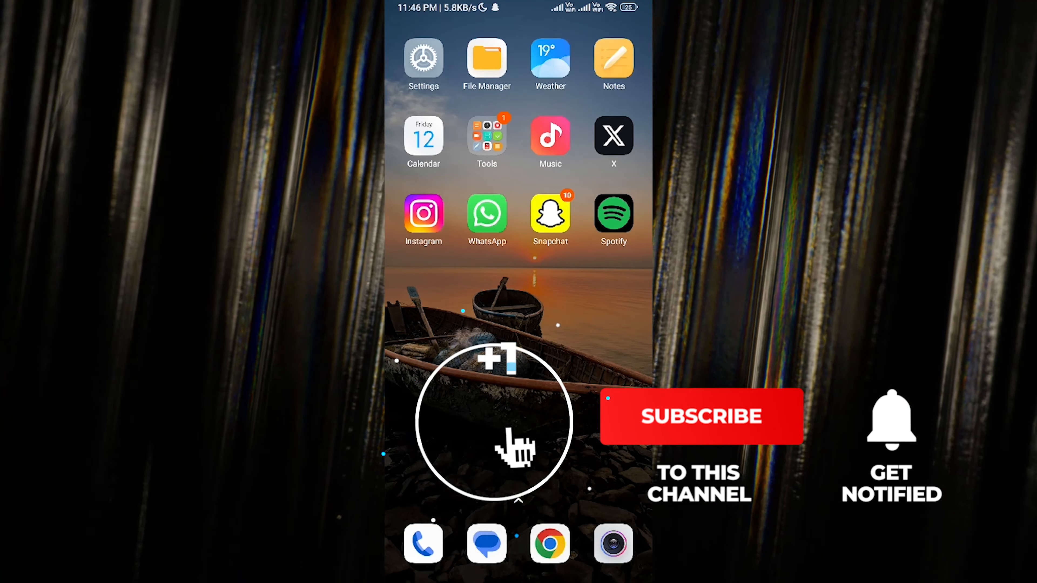